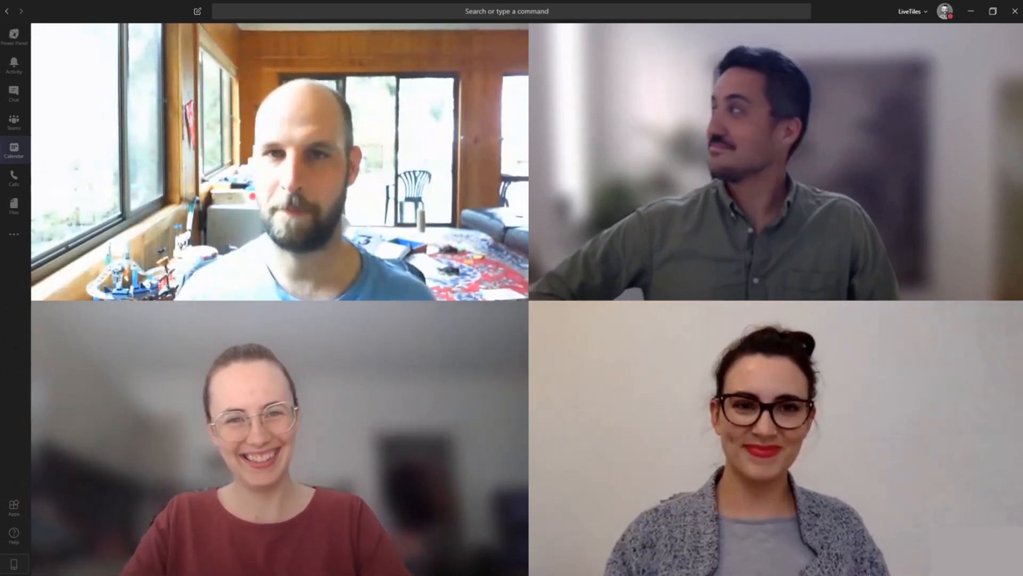
Open the Team Planning meeting for Apr 14, 3:30–4:00 PM from the calendar.
{"action": "left_click", "coordinate": [13, 150]}
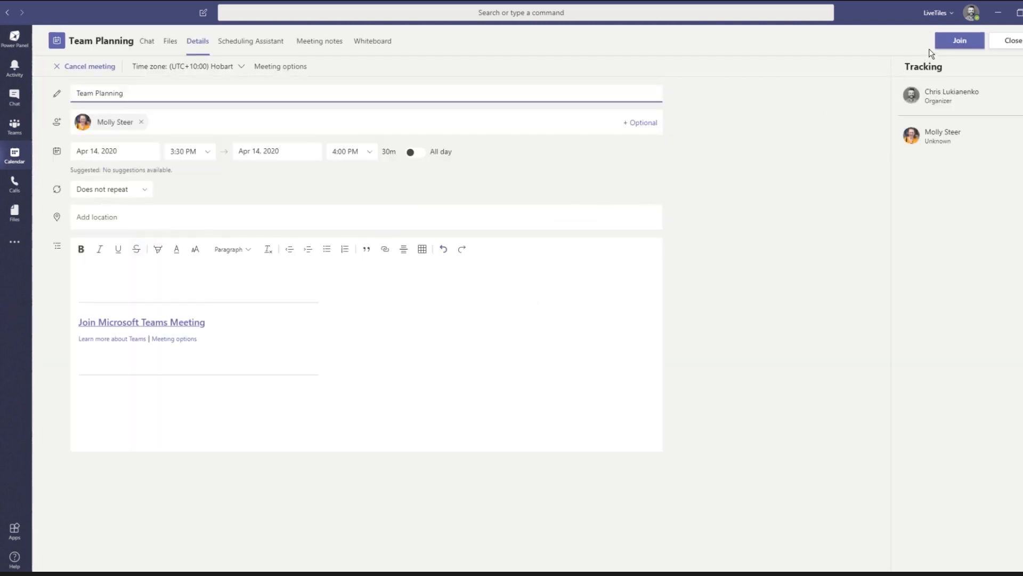
Join the Team Planning meeting and check the audio and camera device settings.
{"action": "left_click", "coordinate": [960, 41]}
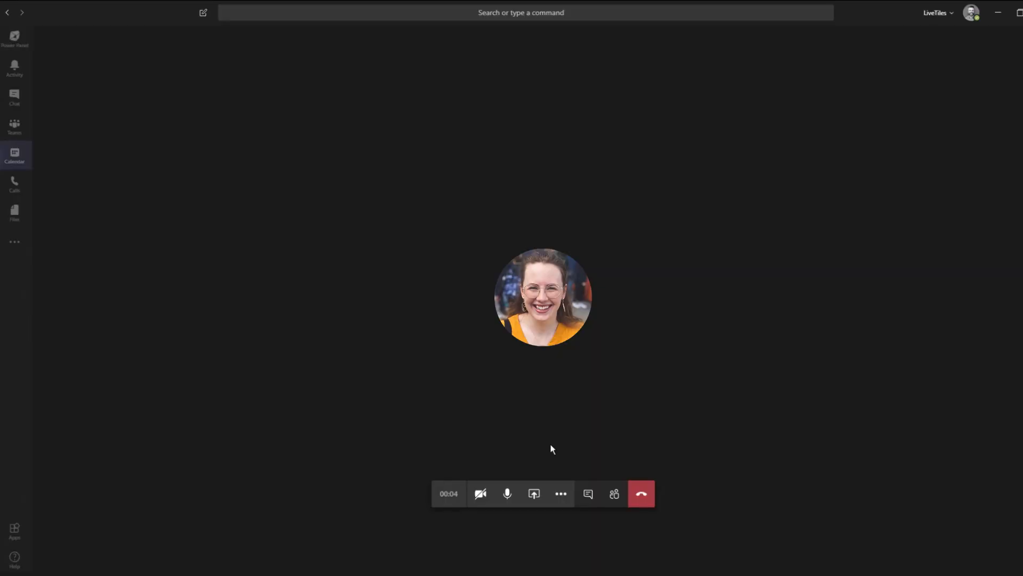
{"action": "mouse_move", "coordinate": [560, 494]}
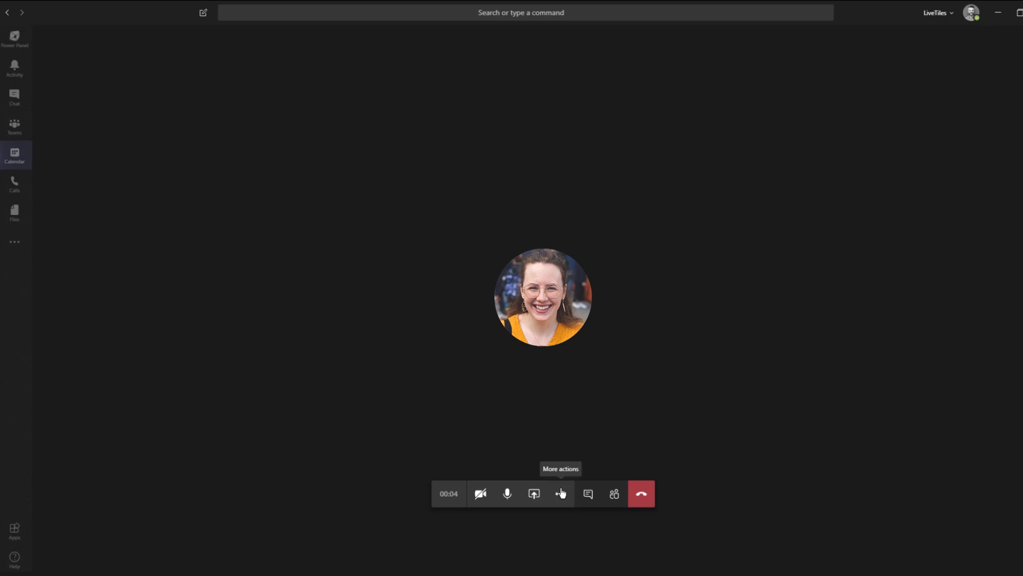
{"action": "left_click", "coordinate": [561, 494]}
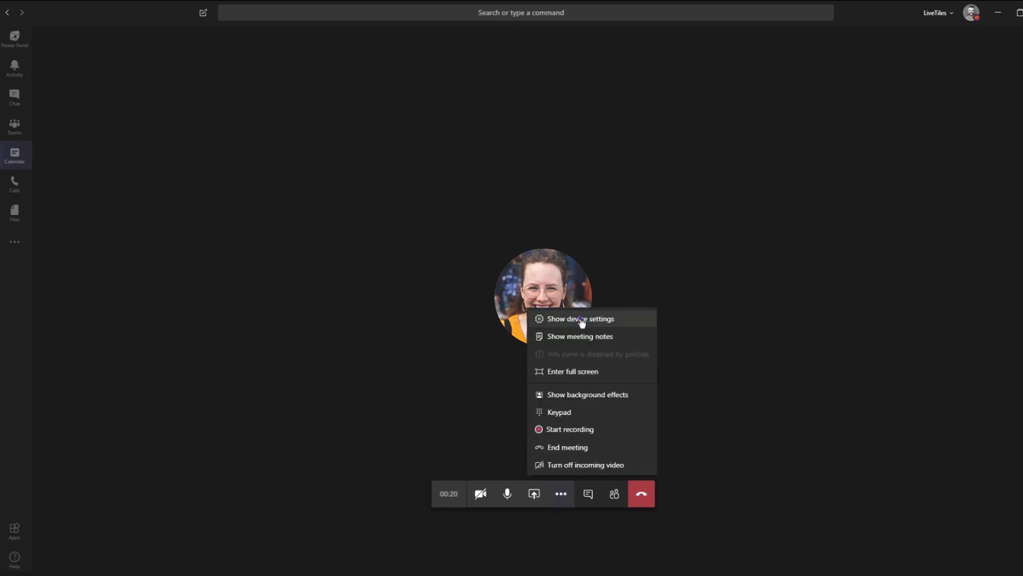
{"action": "left_click", "coordinate": [579, 319]}
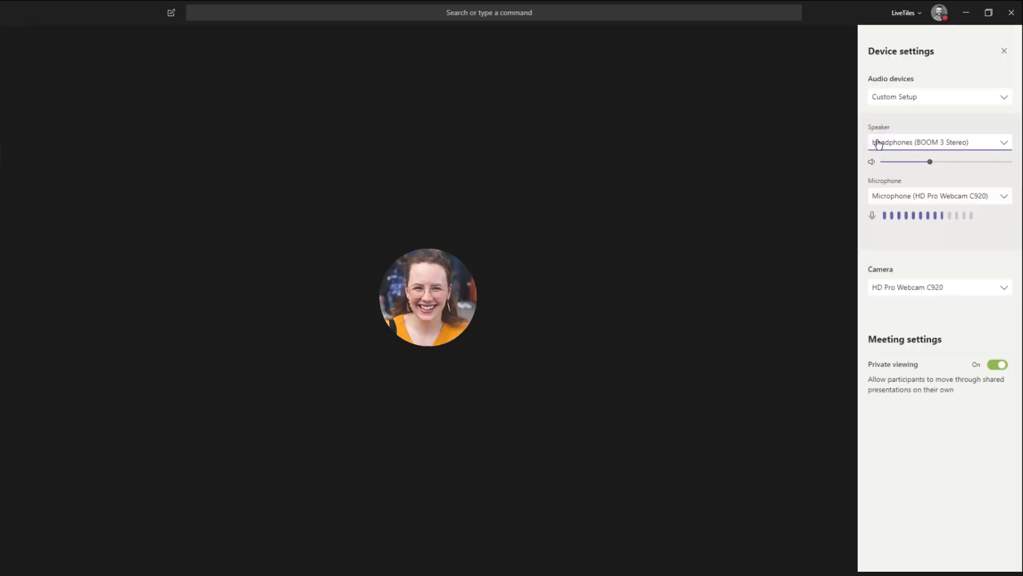
{"action": "left_click", "coordinate": [528, 493]}
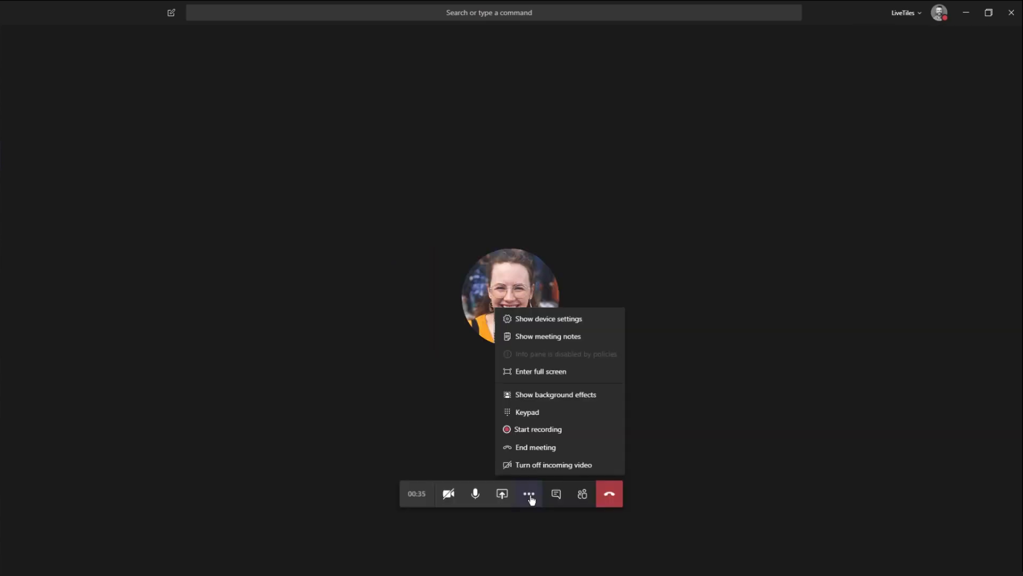
Apply the Blur background effect to the video and close the background pane.
{"action": "left_click", "coordinate": [556, 395]}
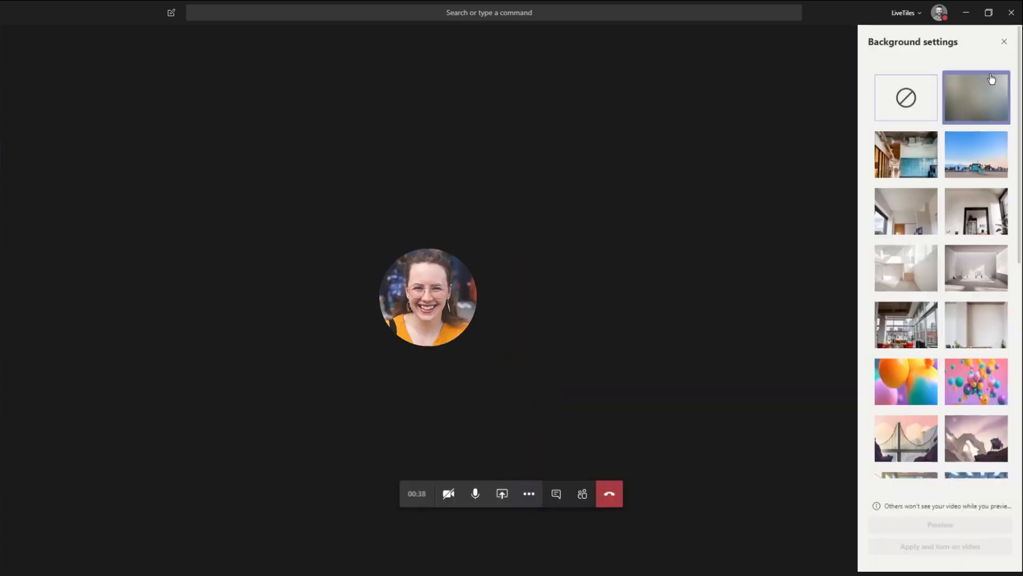
{"action": "left_click", "coordinate": [1003, 41]}
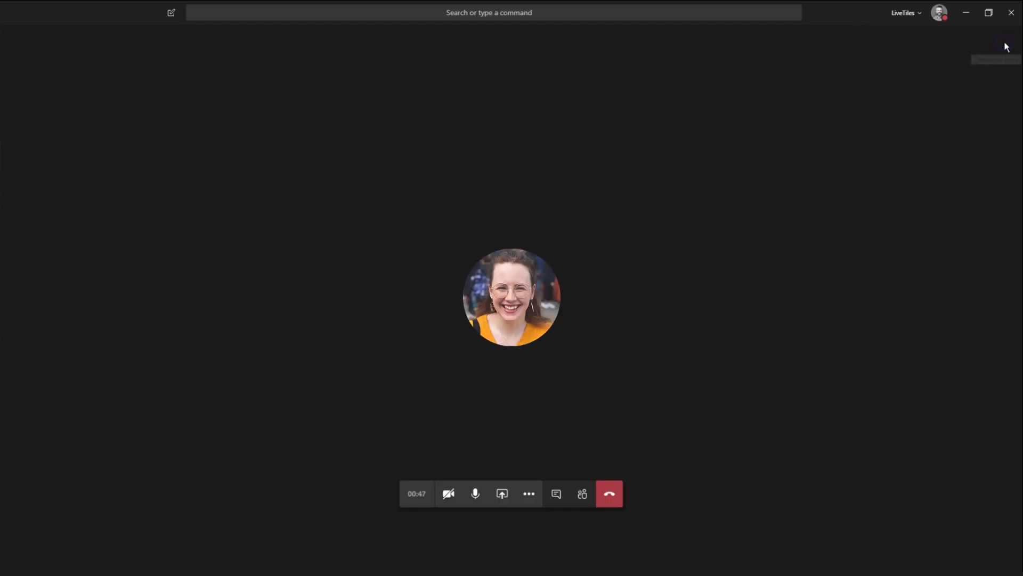
{"action": "mouse_move", "coordinate": [538, 460]}
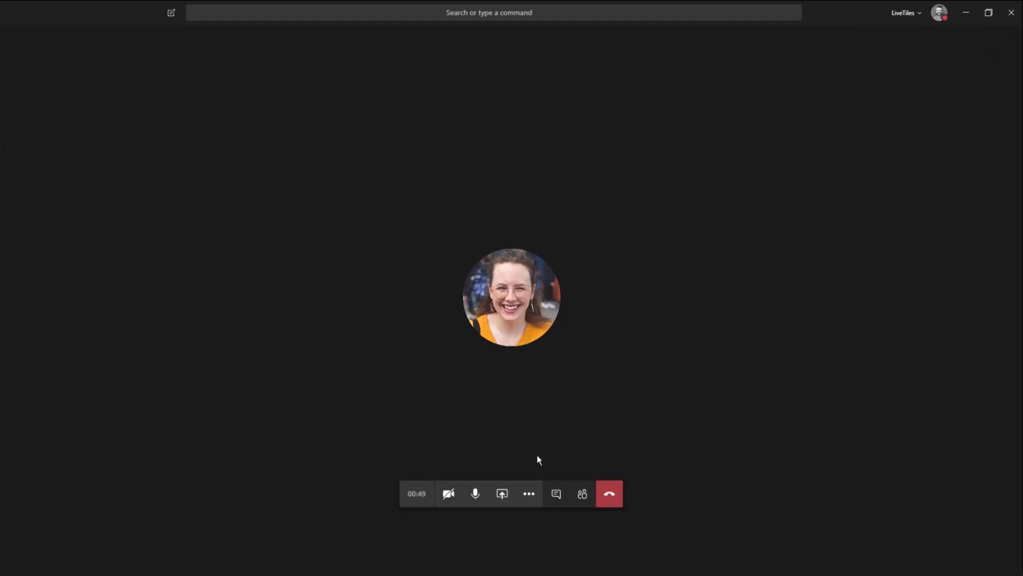
{"action": "mouse_move", "coordinate": [502, 494]}
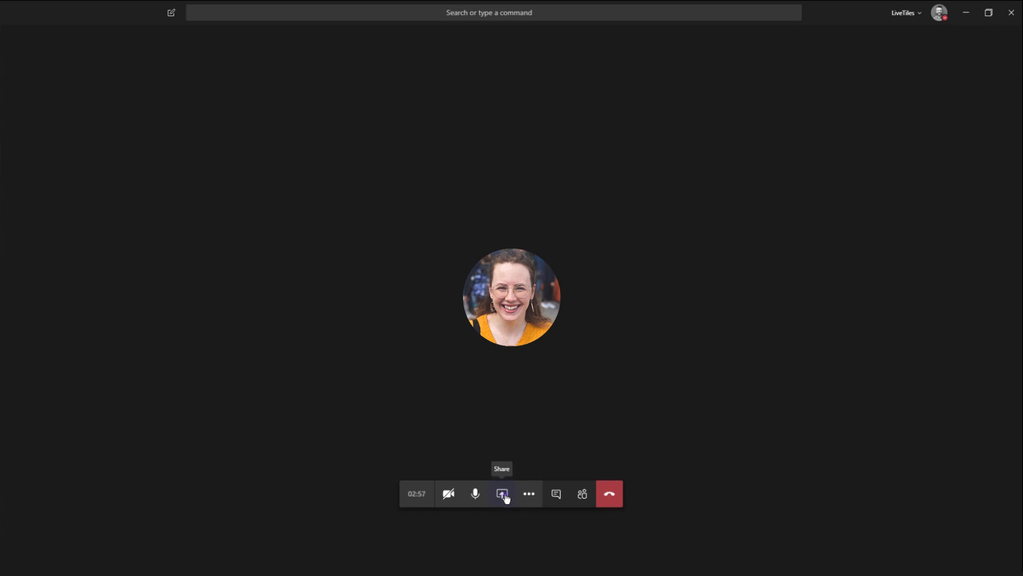
Share the 'Microsoft Teams: Going beyond the call' PowerPoint deck into the meeting.
{"action": "left_click", "coordinate": [502, 493]}
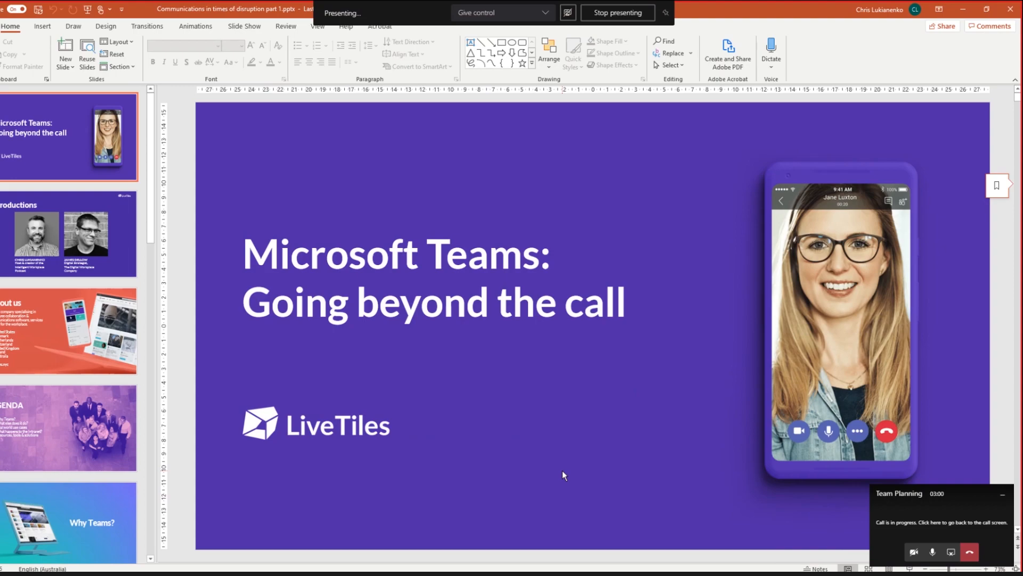
{"action": "left_click", "coordinate": [940, 522]}
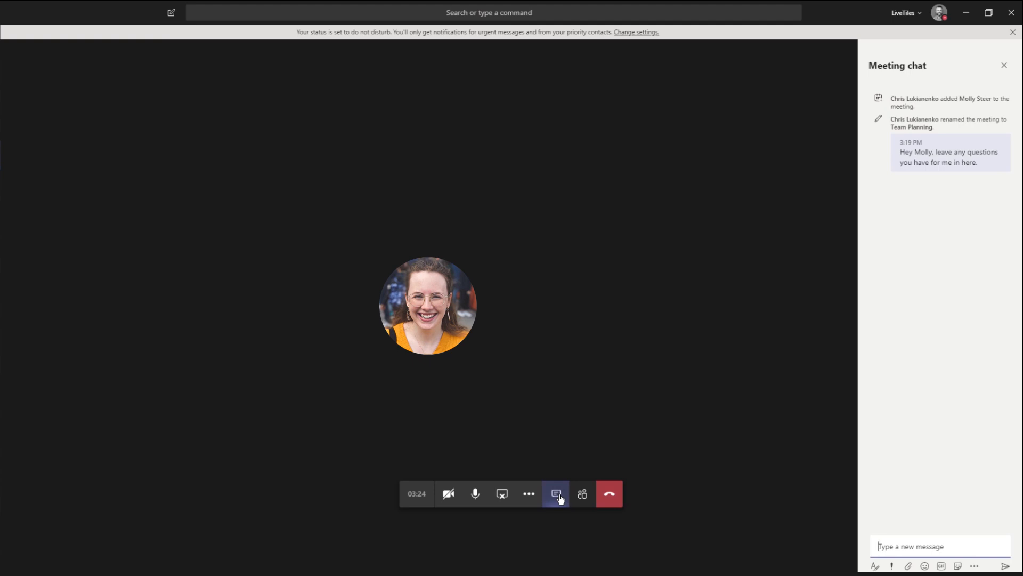
{"action": "mouse_move", "coordinate": [601, 507]}
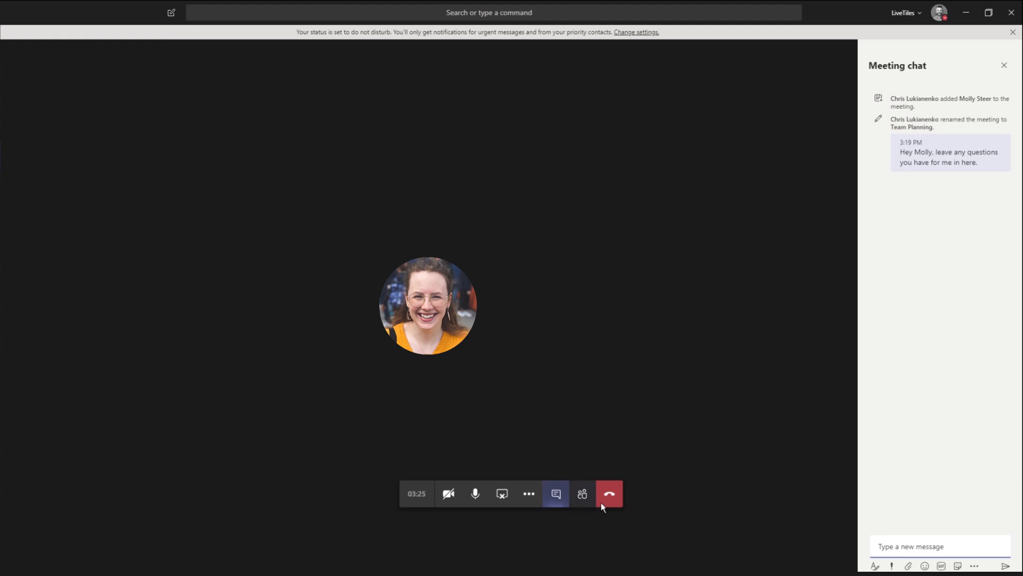